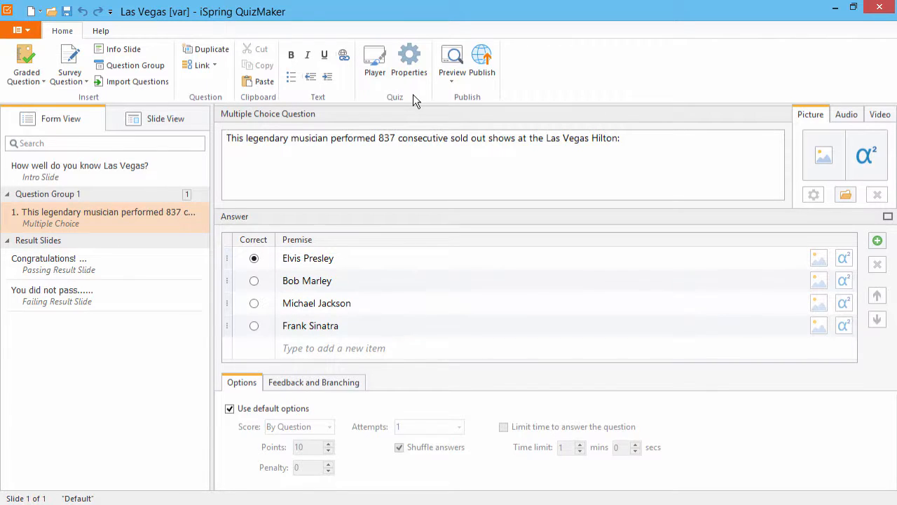
# - Turn on 'Ask for user information' in Quiz Properties and open the quiz taker form customization
pyautogui.click(228, 137)
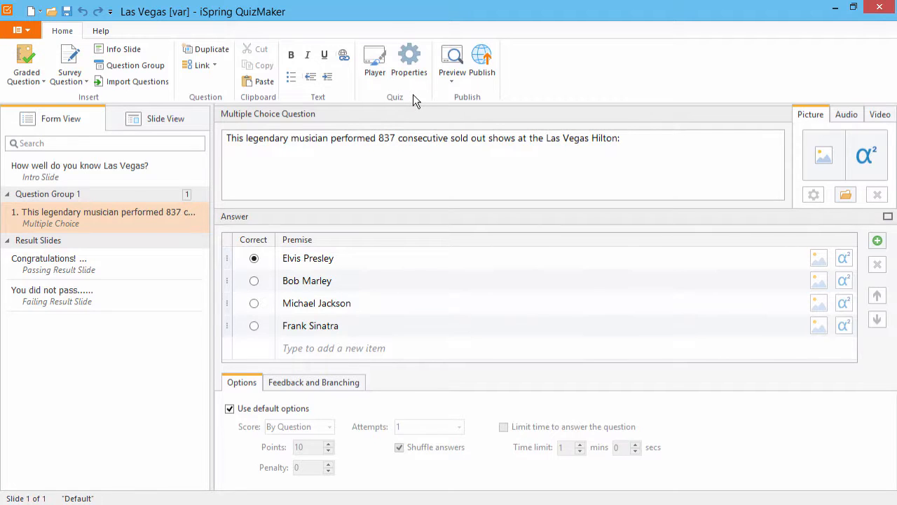
pyautogui.click(228, 138)
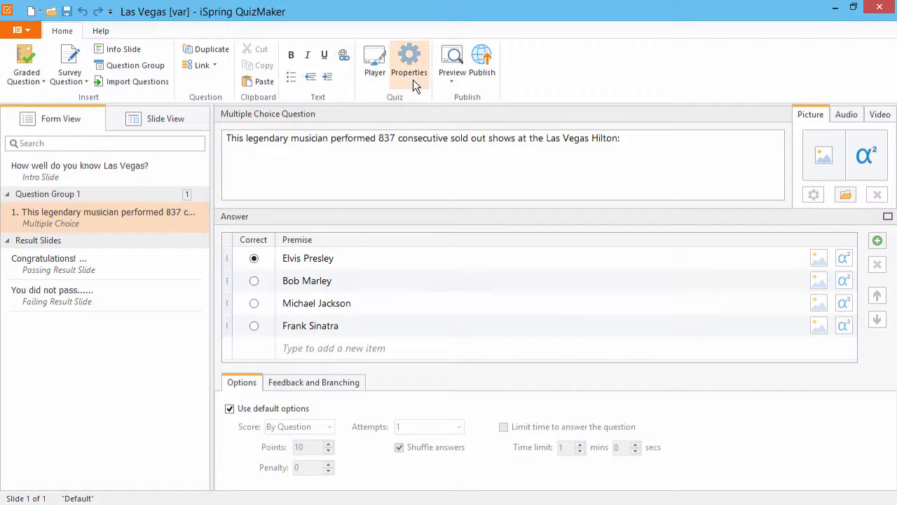
pyautogui.click(409, 63)
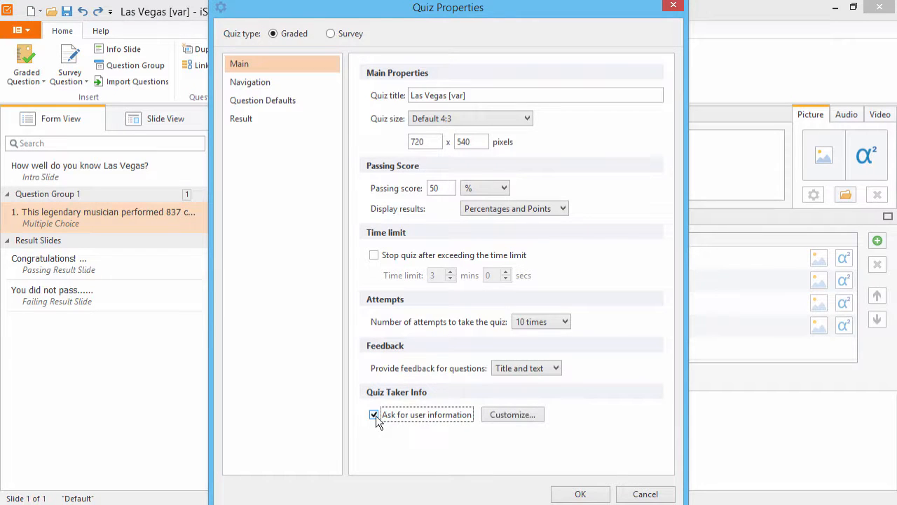
pyautogui.moveTo(513, 415)
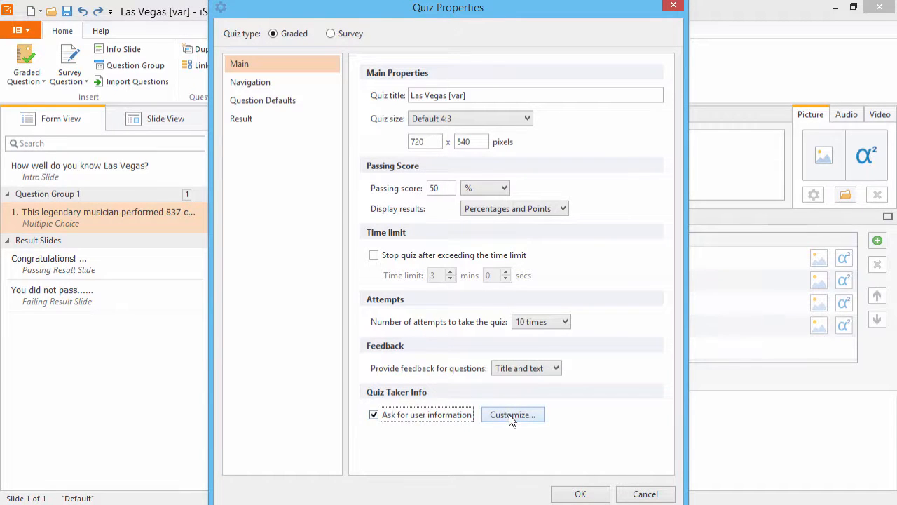
pyautogui.click(512, 414)
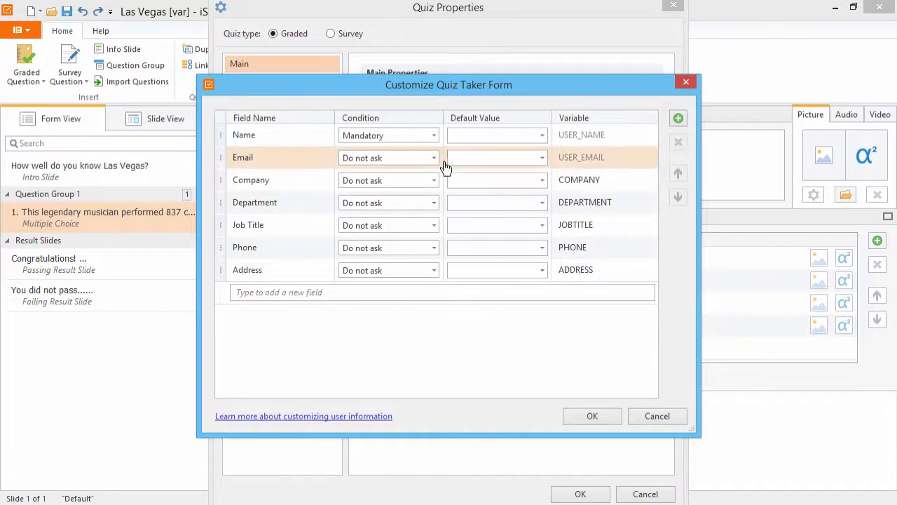
# - Make Name mandatory, leave Email and other fields on Do not ask, and confirm
pyautogui.click(433, 136)
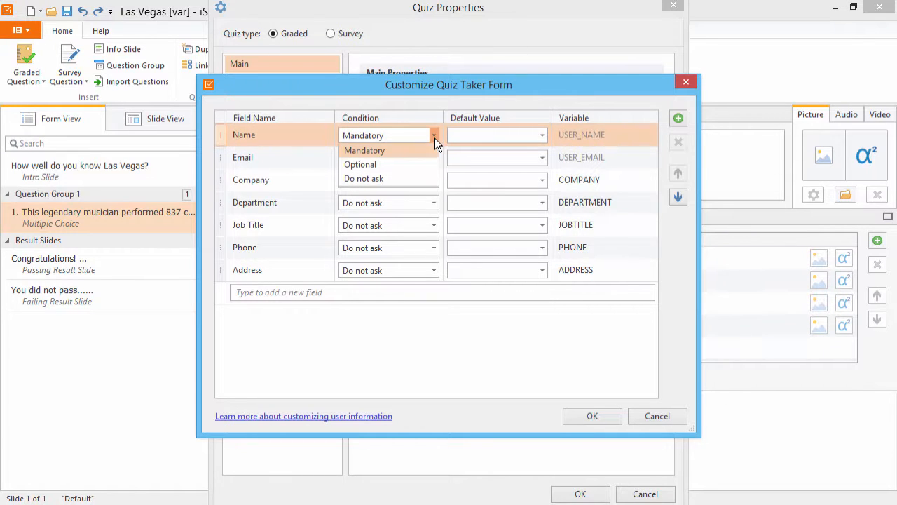
pyautogui.moveTo(359, 164)
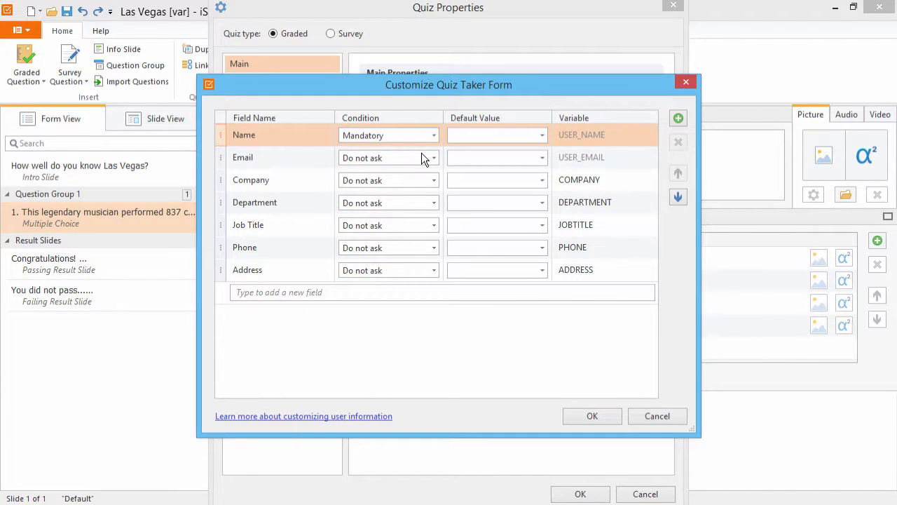
pyautogui.click(280, 157)
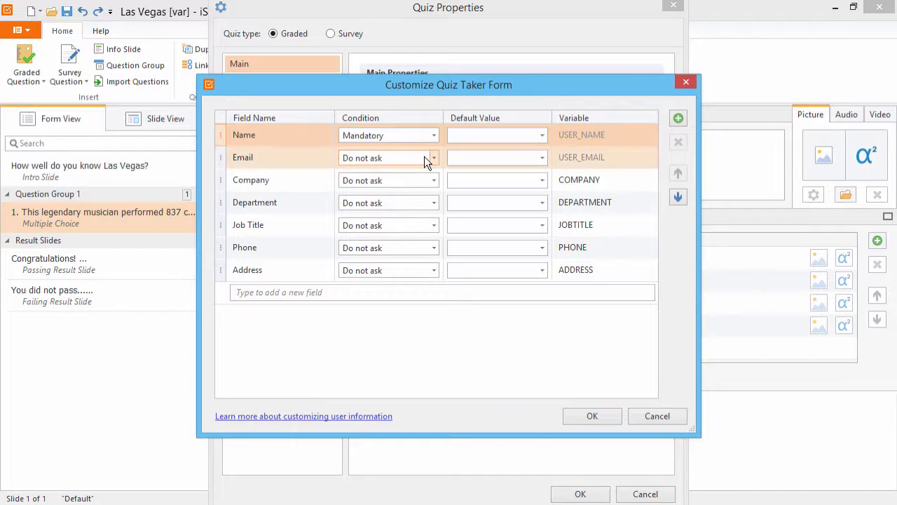
pyautogui.click(242, 157)
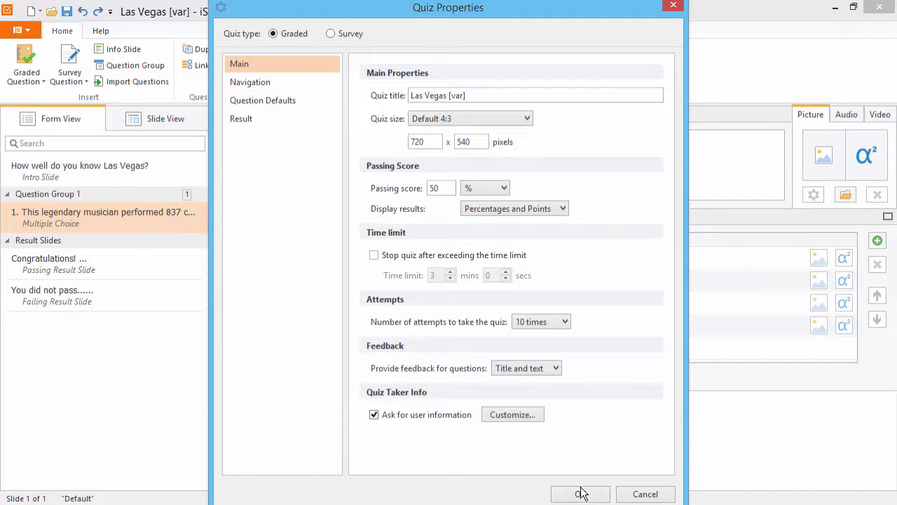
# - Apply quiz properties and start the question with 'How well do you know your musicians, %USER_NAME%?'
pyautogui.click(581, 494)
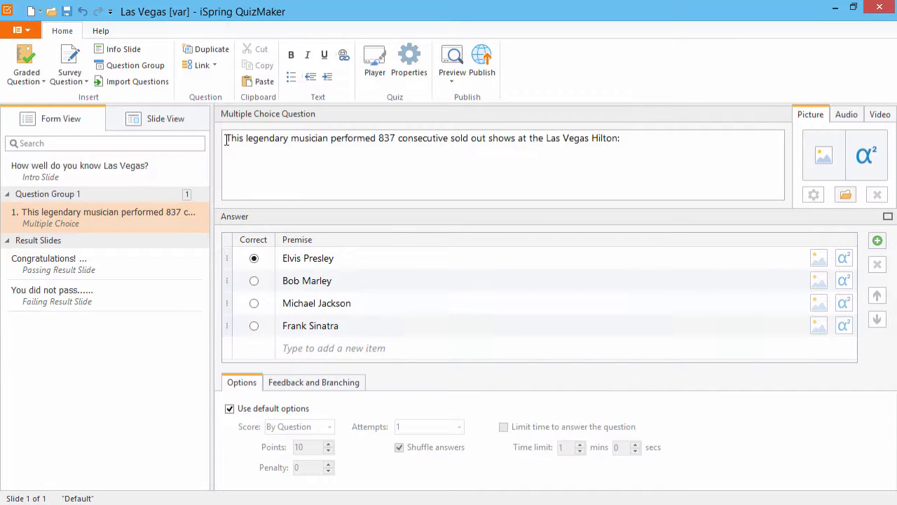
pyautogui.write('How well do you know your musicians, %USER_NAME%?')
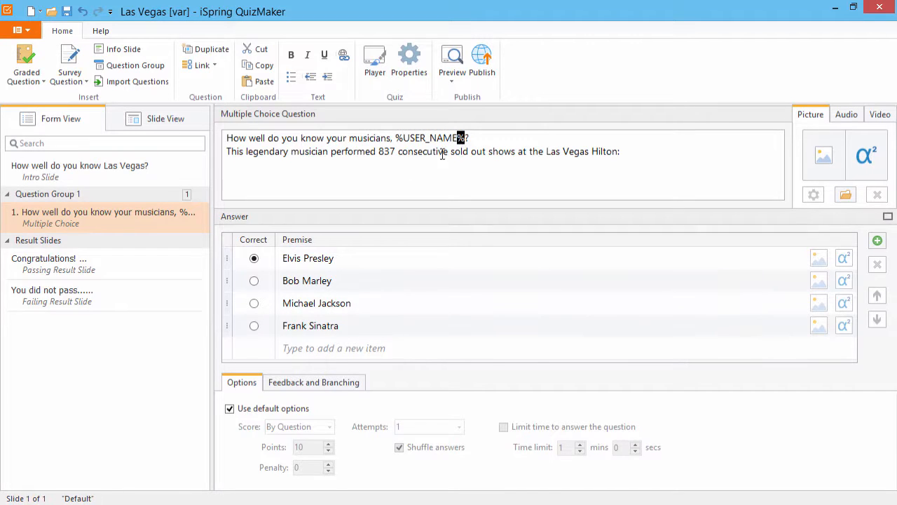
# - Add ', %USER_NAME%' after 'Congratulations' on the Passing Result Slide
pyautogui.click(50, 264)
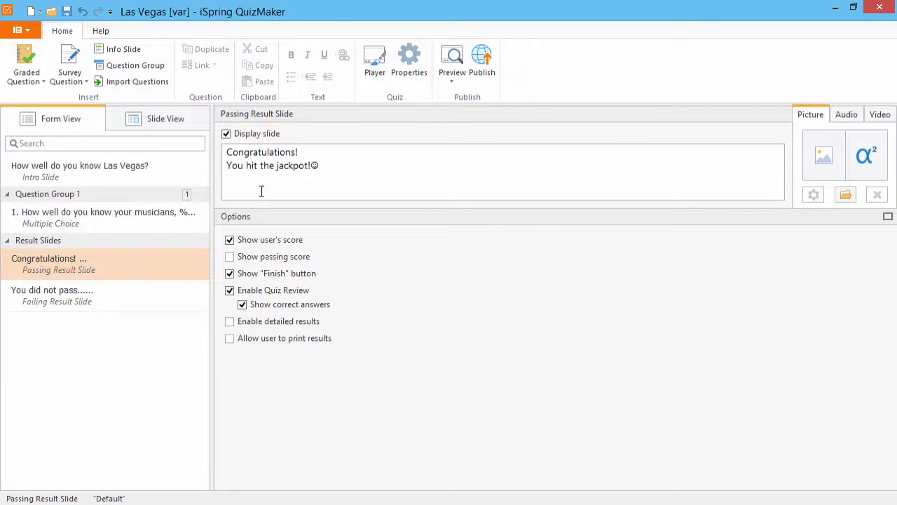
pyautogui.write(', %USER_NAME%')
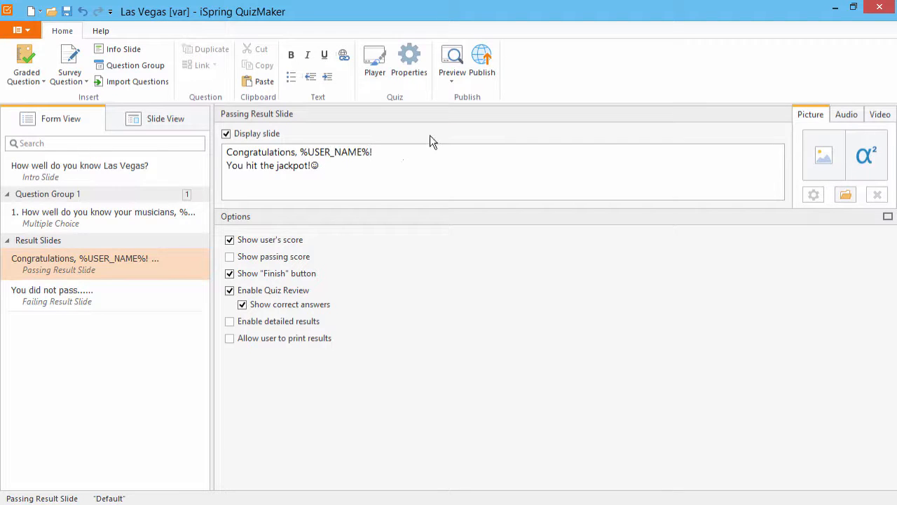
pyautogui.click(482, 63)
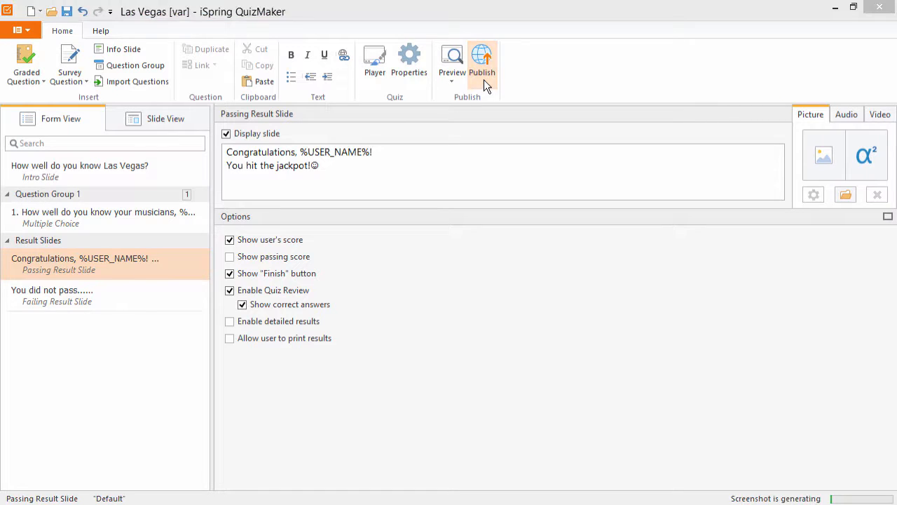
# - Publish the quiz to WEB with Mobile (HTML5) output and launch the preview
pyautogui.click(481, 63)
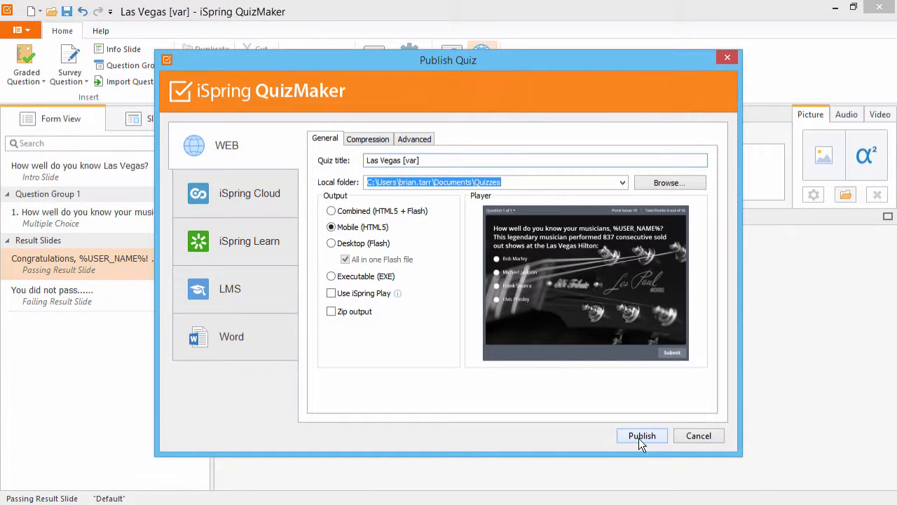
pyautogui.click(642, 436)
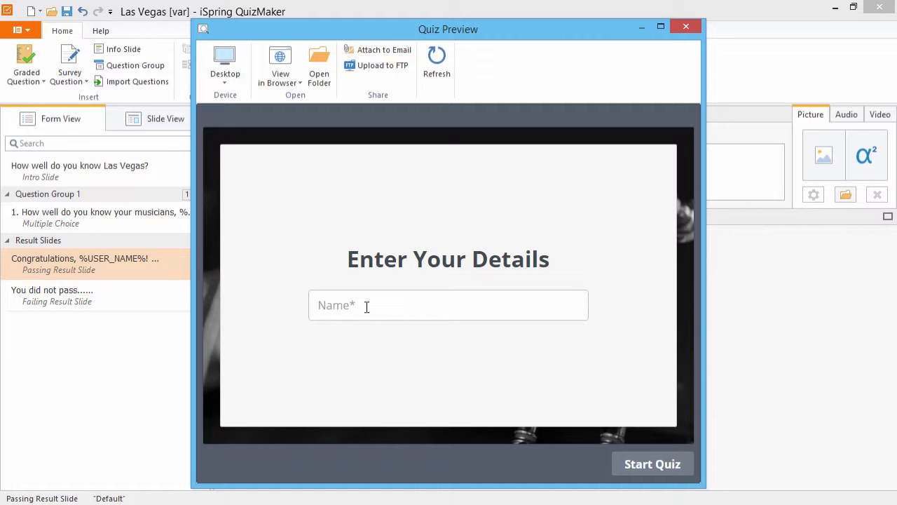
# - Enter the name 'Brian', start the quiz, answer Elvis Presley and submit
pyautogui.write('Brian')
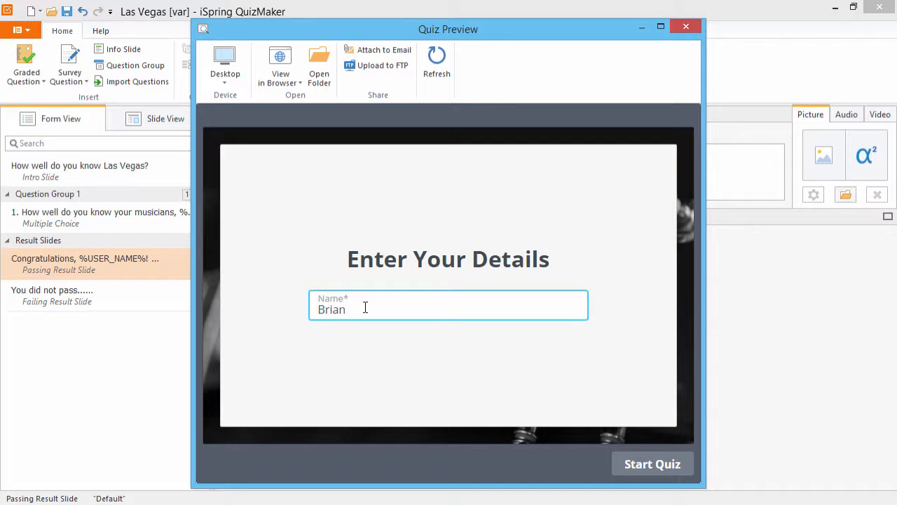
pyautogui.click(651, 463)
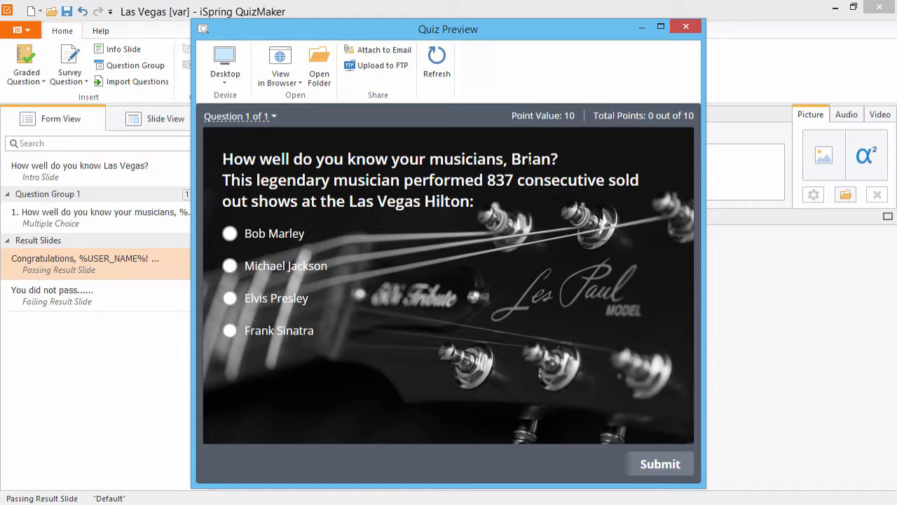
pyautogui.moveTo(363, 244)
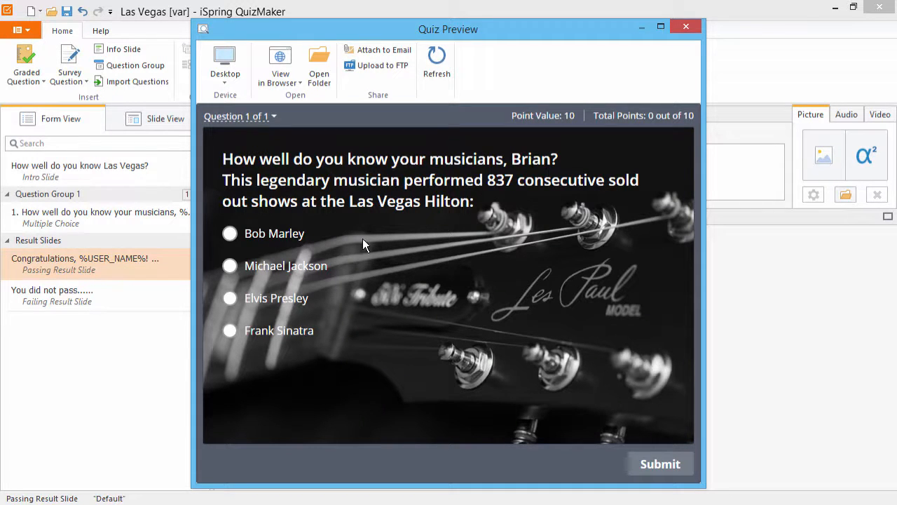
pyautogui.click(230, 298)
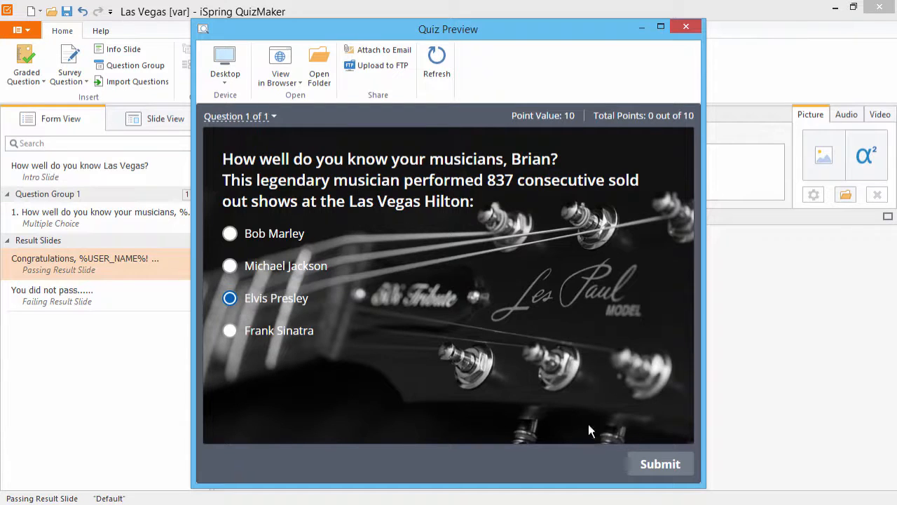
pyautogui.click(660, 464)
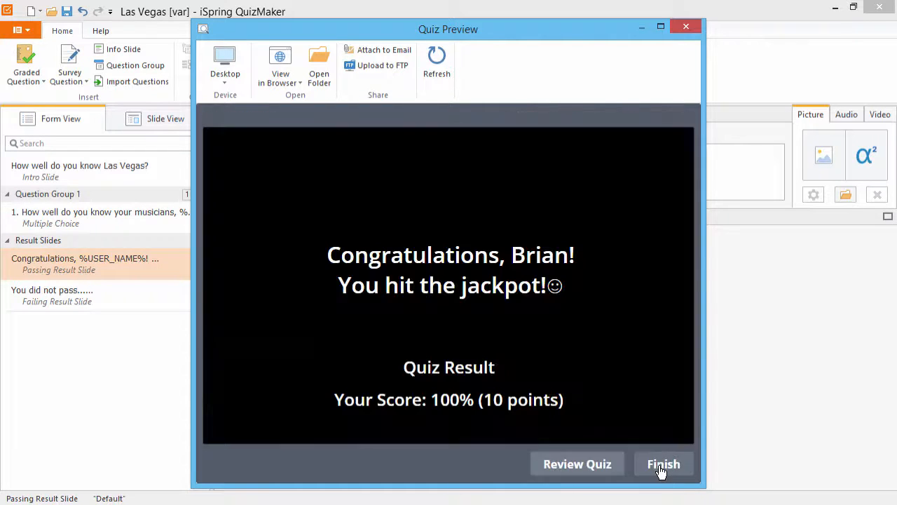